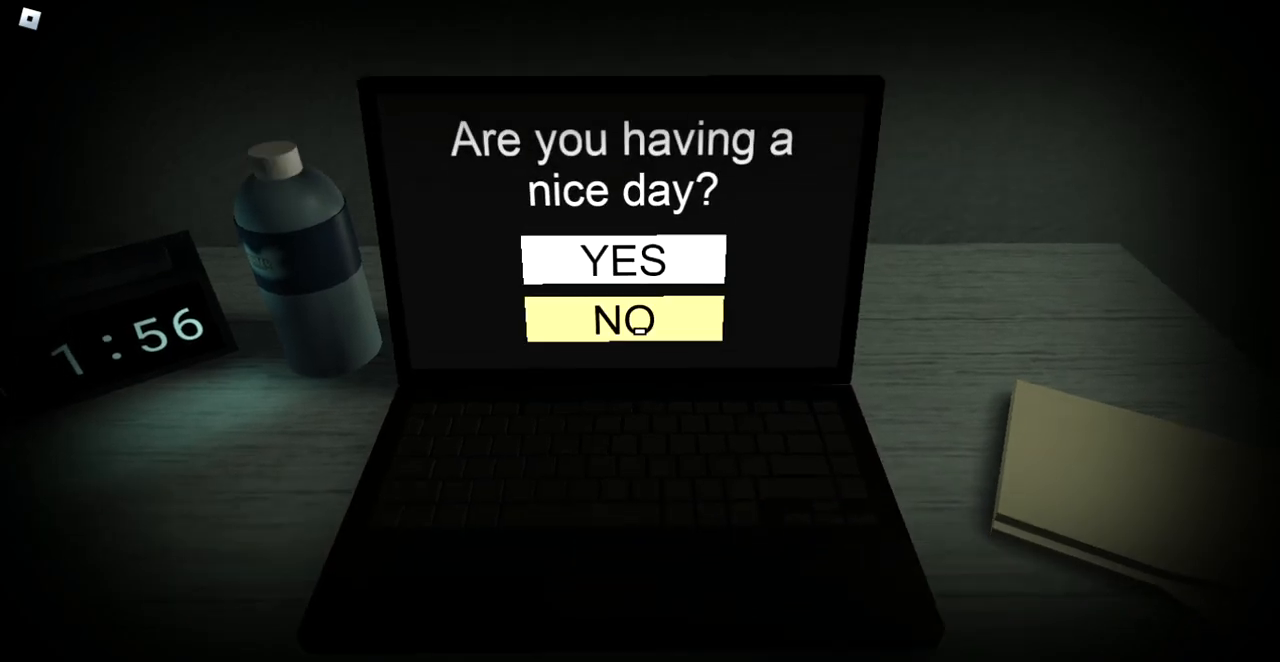
Answer NO to 'Are you having a nice day?' on the laptop
{"action": "left_click", "coordinate": [623, 321]}
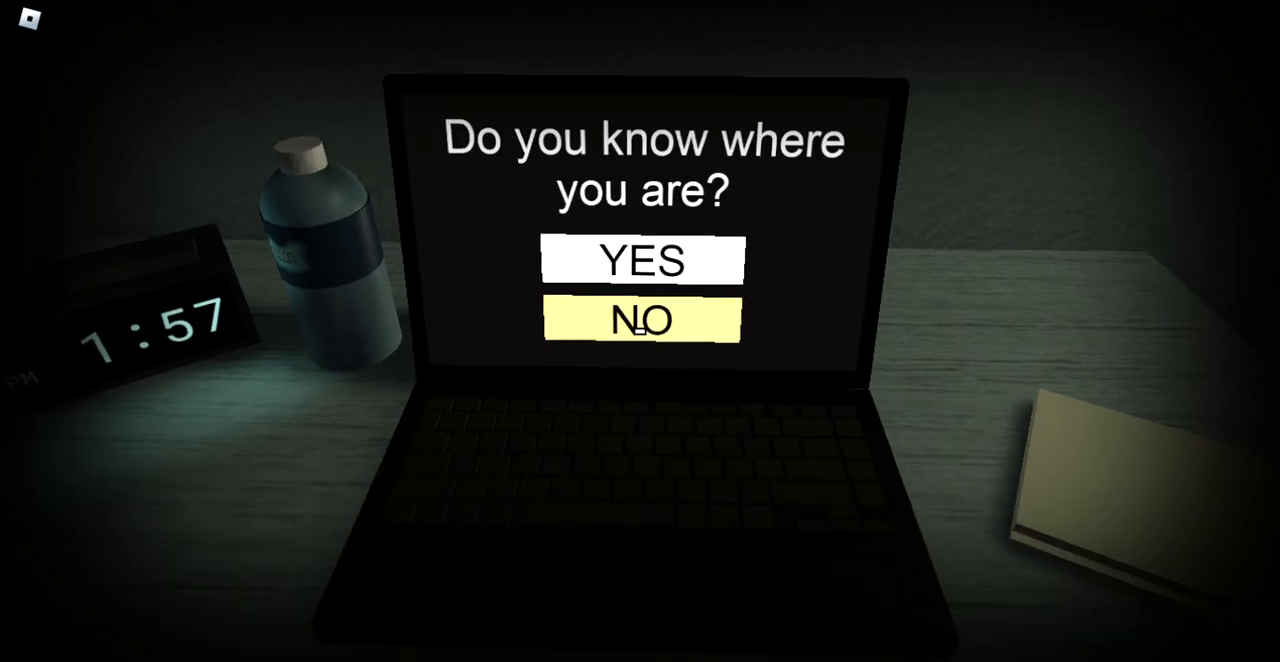
Answer NO, YES, NO, YES to the location, panic-attack, existence and God questions
{"action": "left_click", "coordinate": [640, 320]}
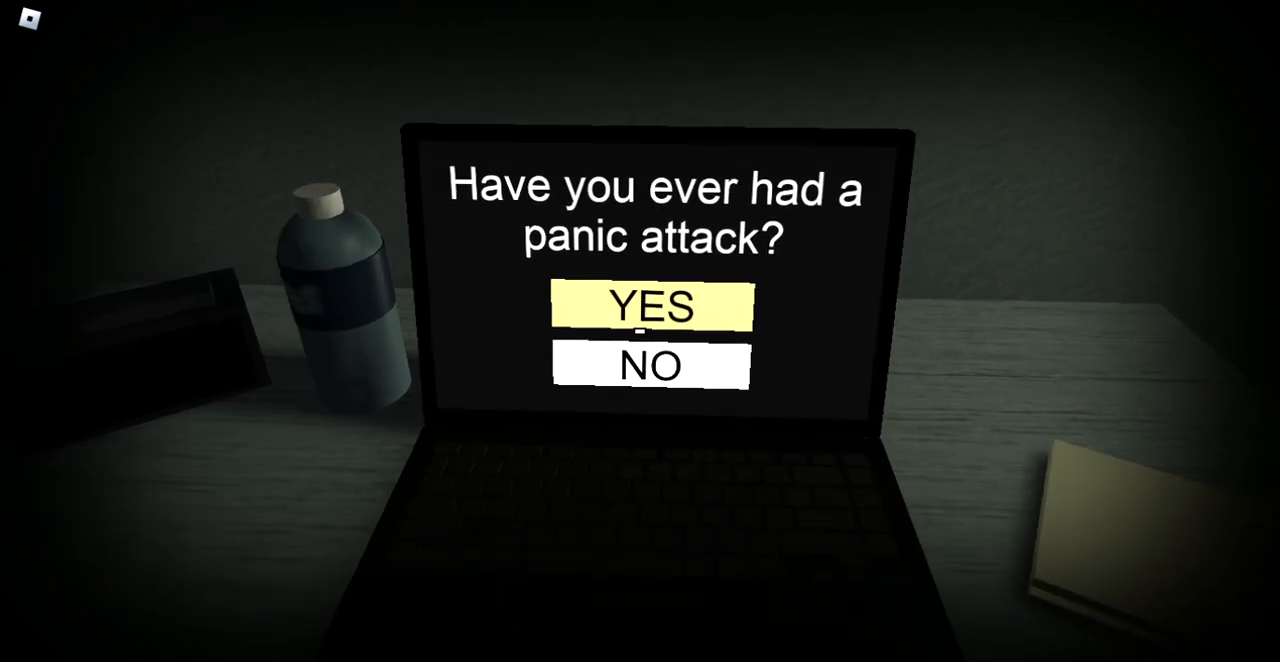
{"action": "left_click", "coordinate": [650, 307]}
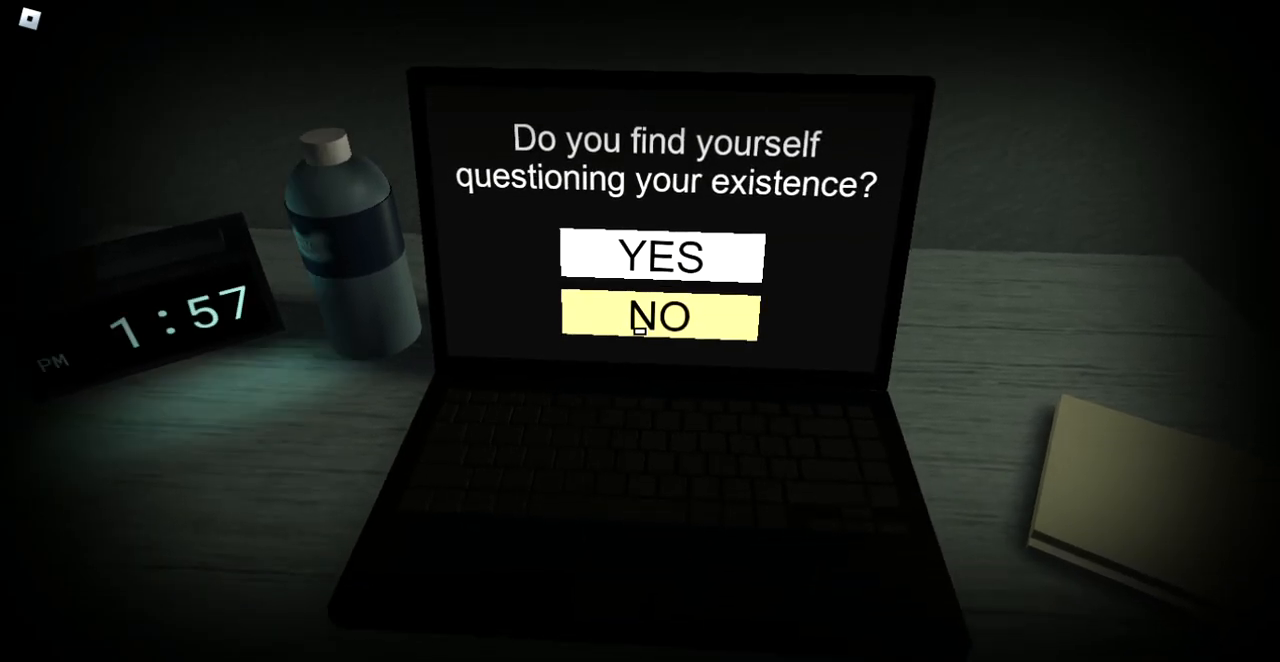
{"action": "left_click", "coordinate": [659, 316]}
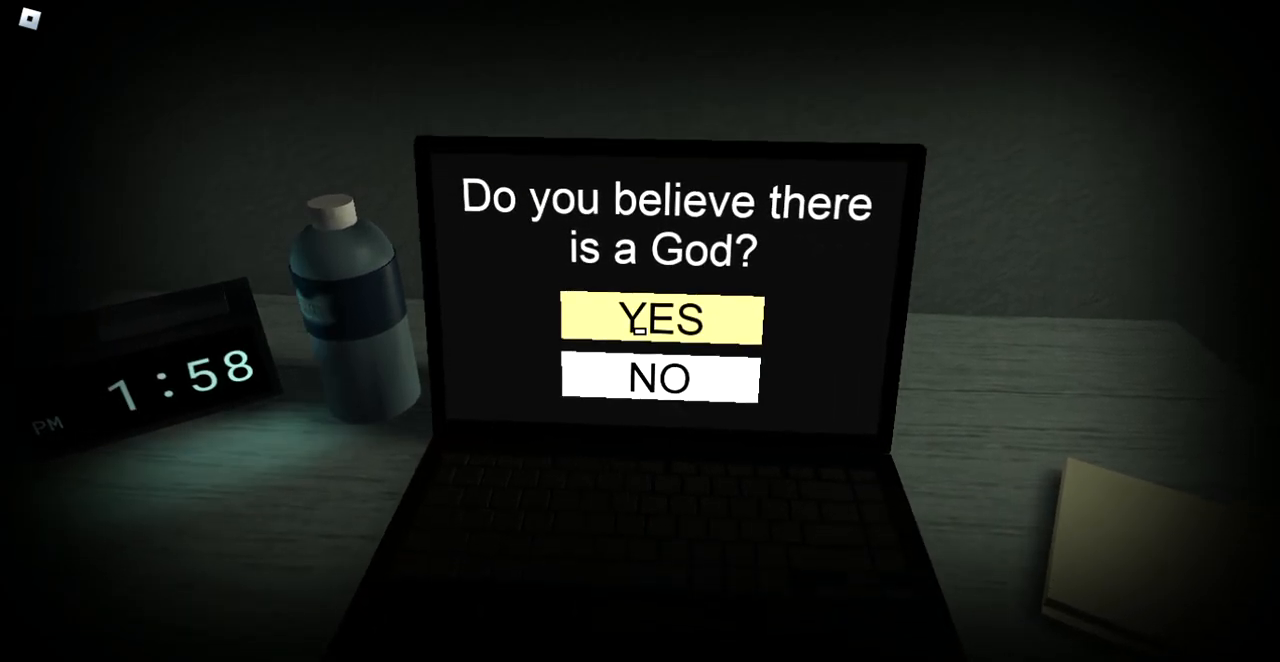
{"action": "left_click", "coordinate": [658, 320]}
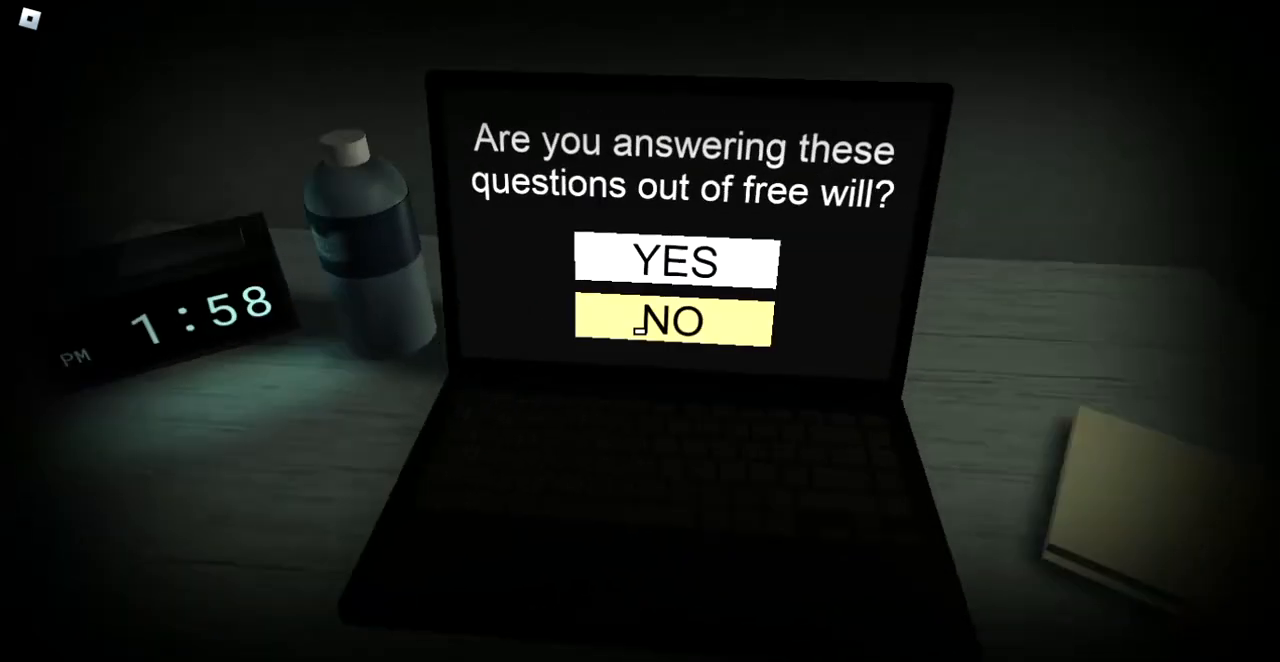
Answer NO to the free-will, comfortable-room and cleaned-desk questions
{"action": "left_click", "coordinate": [670, 322]}
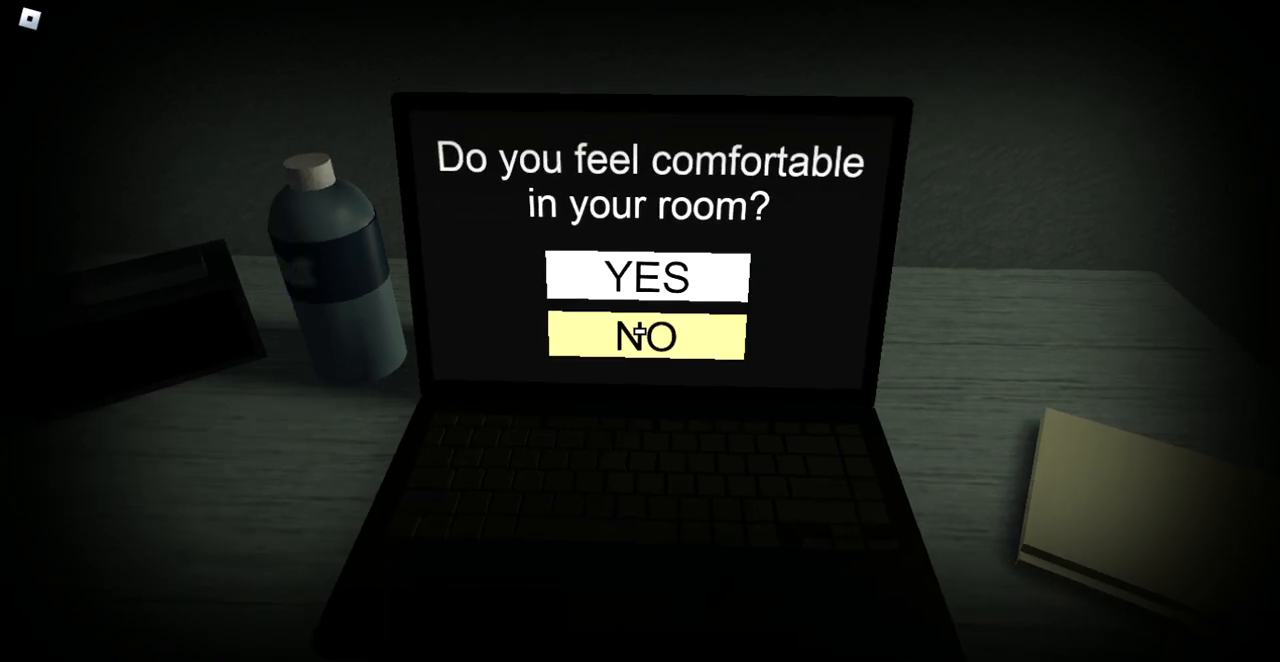
{"action": "left_click", "coordinate": [645, 337]}
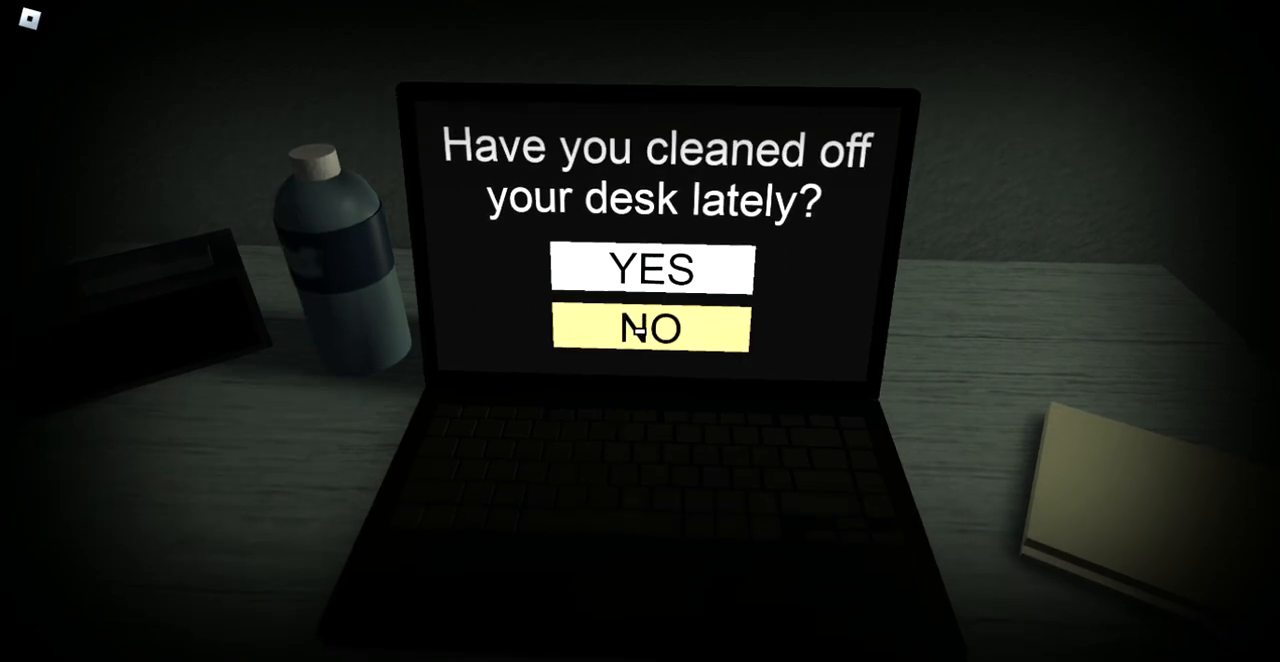
{"action": "left_click", "coordinate": [648, 329]}
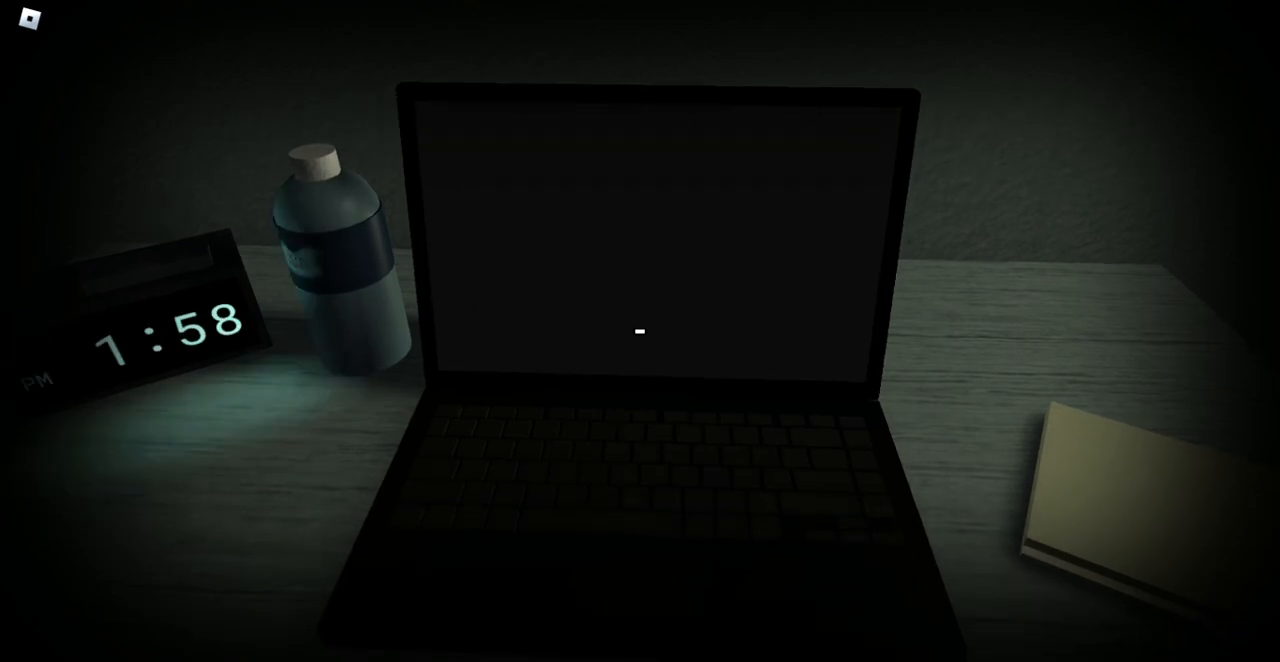